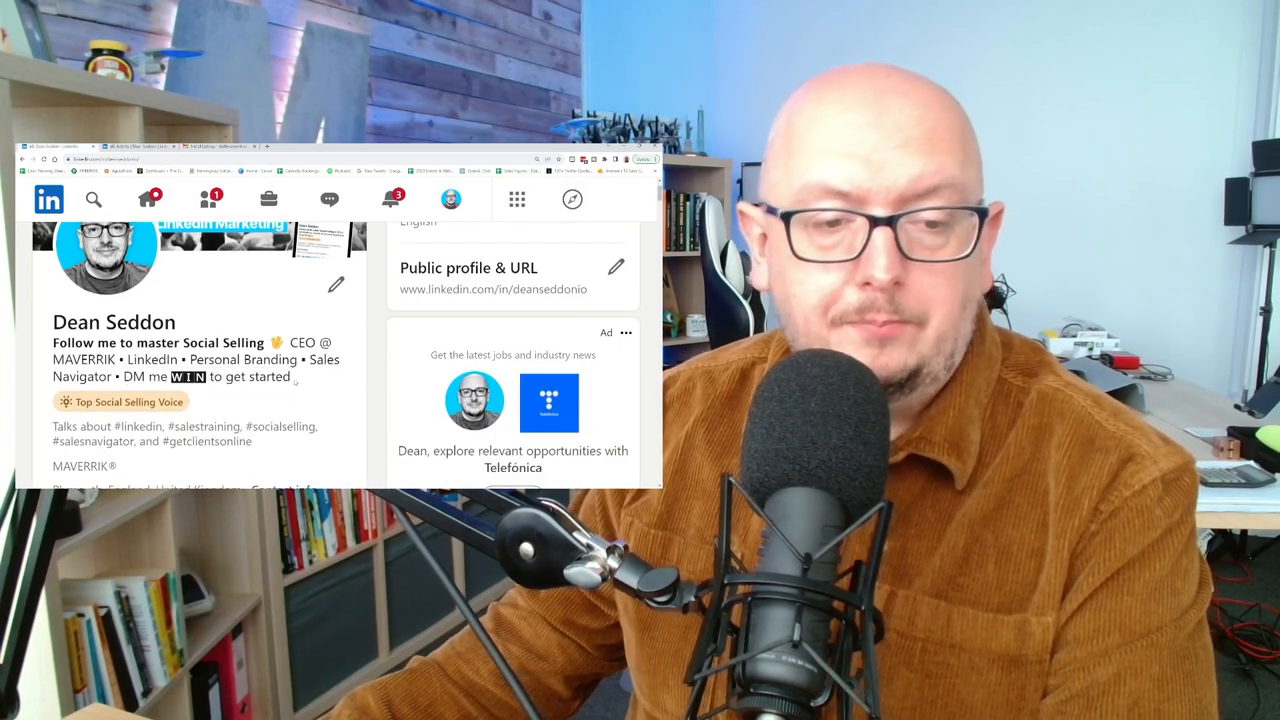
Select the 'DM me WIN to get started' call to action at the end of the headline.
drag(128, 376, 290, 376)
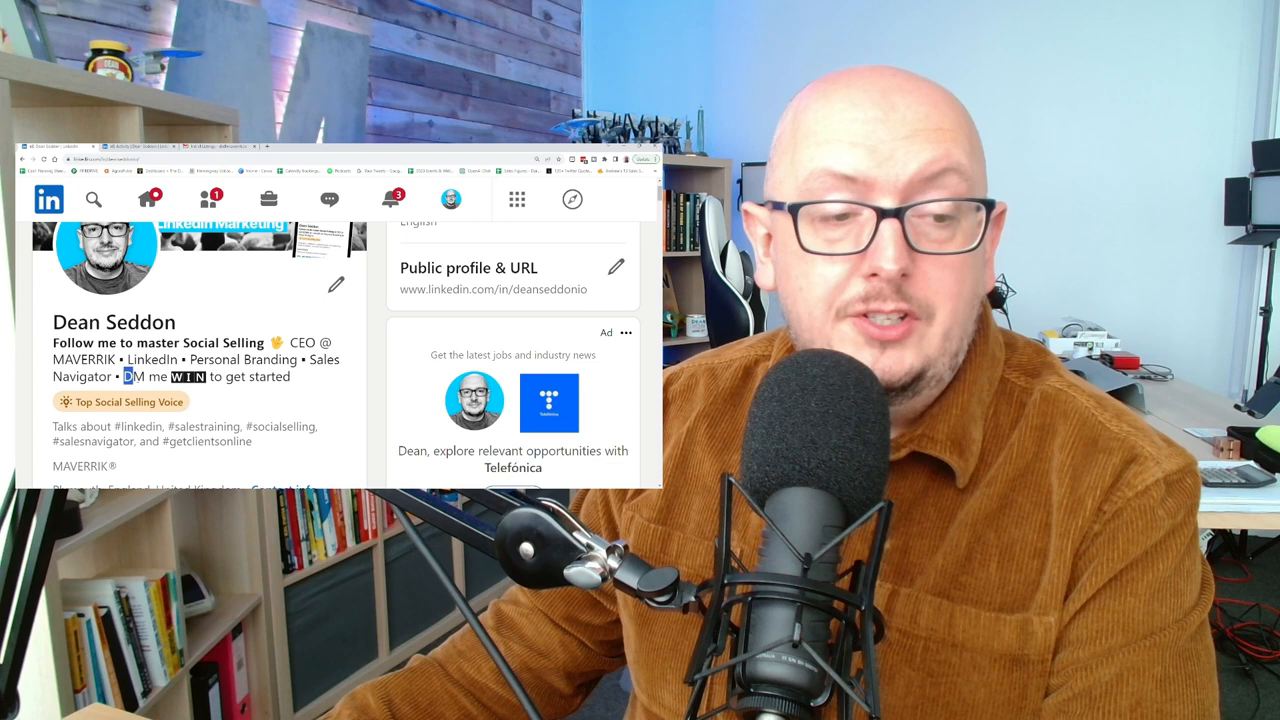
drag(124, 376, 290, 376)
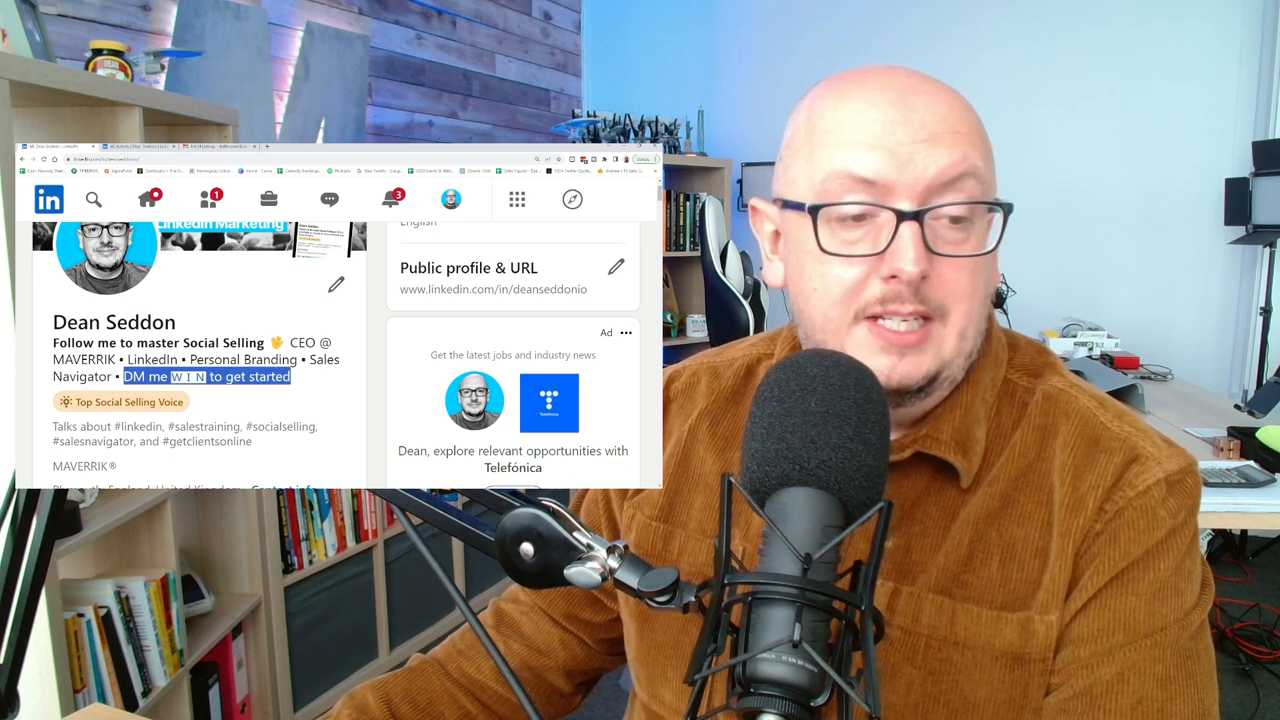